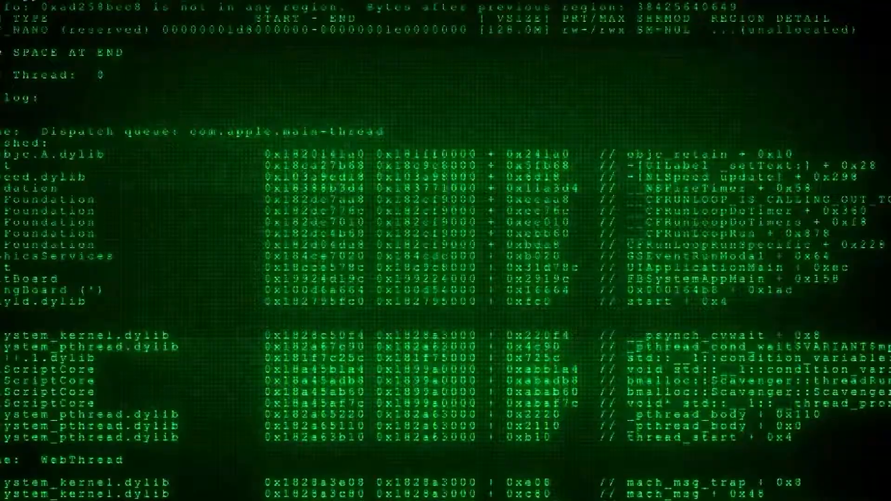
pyautogui.scroll(-3)
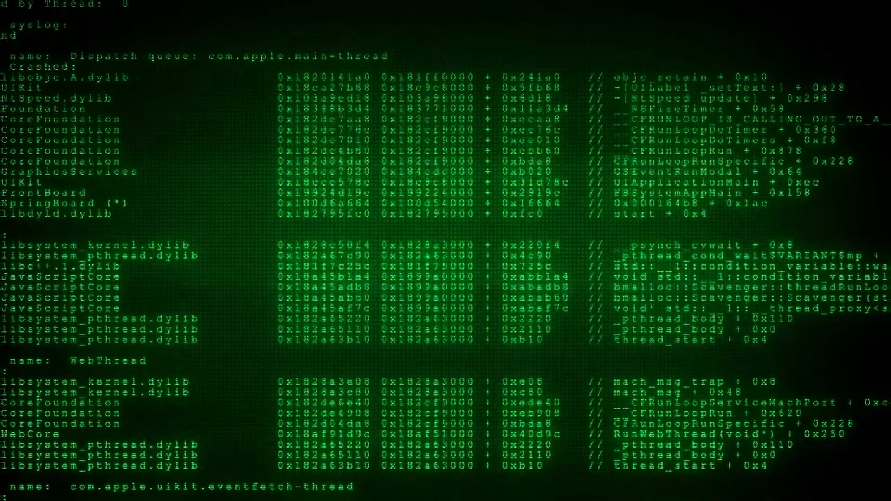